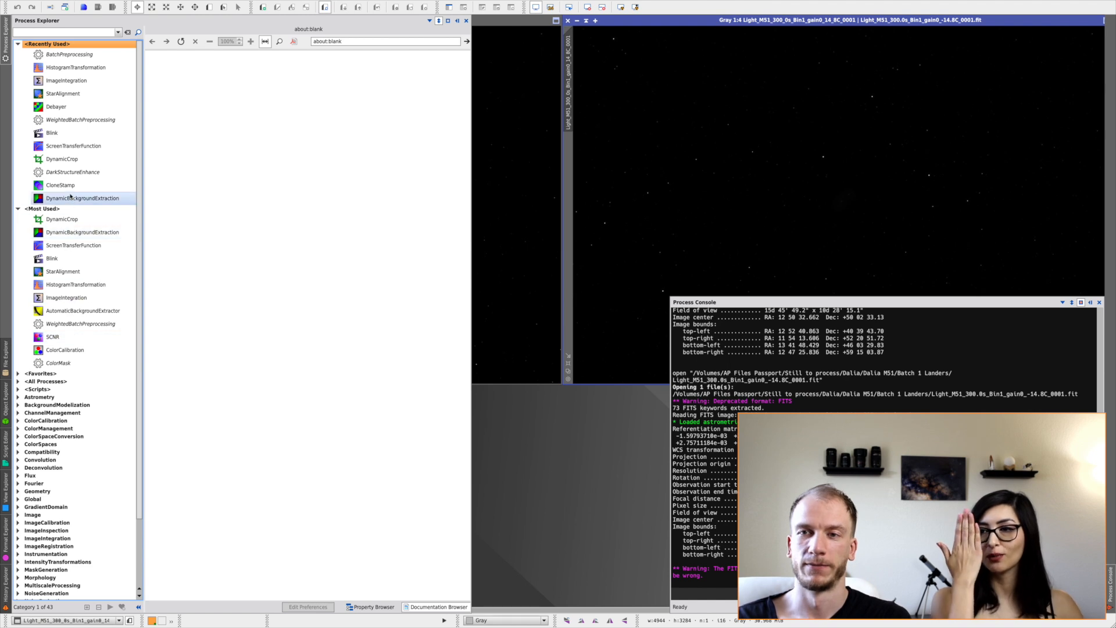
Arrange the calibrated and uncalibrated M51 frames side by side with ScreenTransferFunction open
{"action": "left_click", "coordinate": [73, 244]}
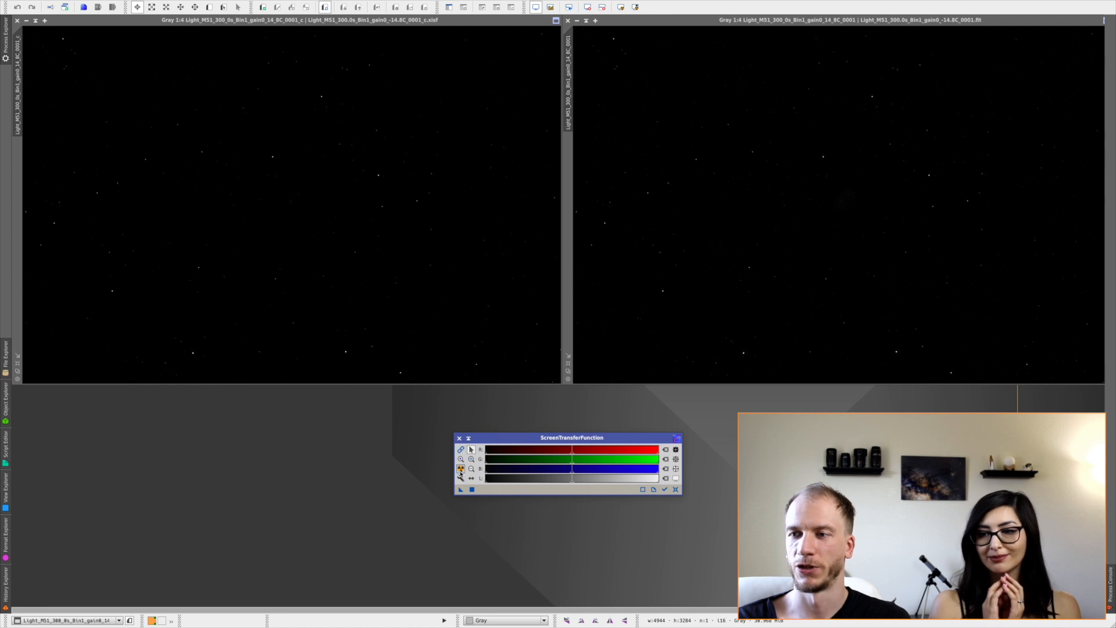
Auto-stretch the original FITS M51 frame to reveal the galaxy and star field
{"action": "left_click", "coordinate": [460, 470]}
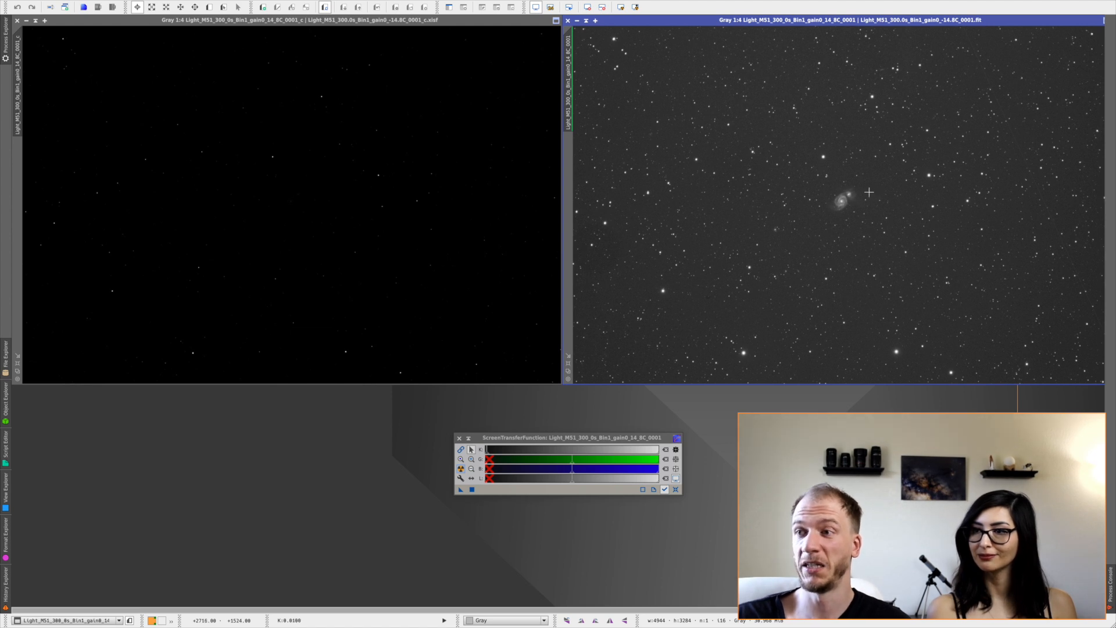
{"action": "mouse_move", "coordinate": [1002, 209]}
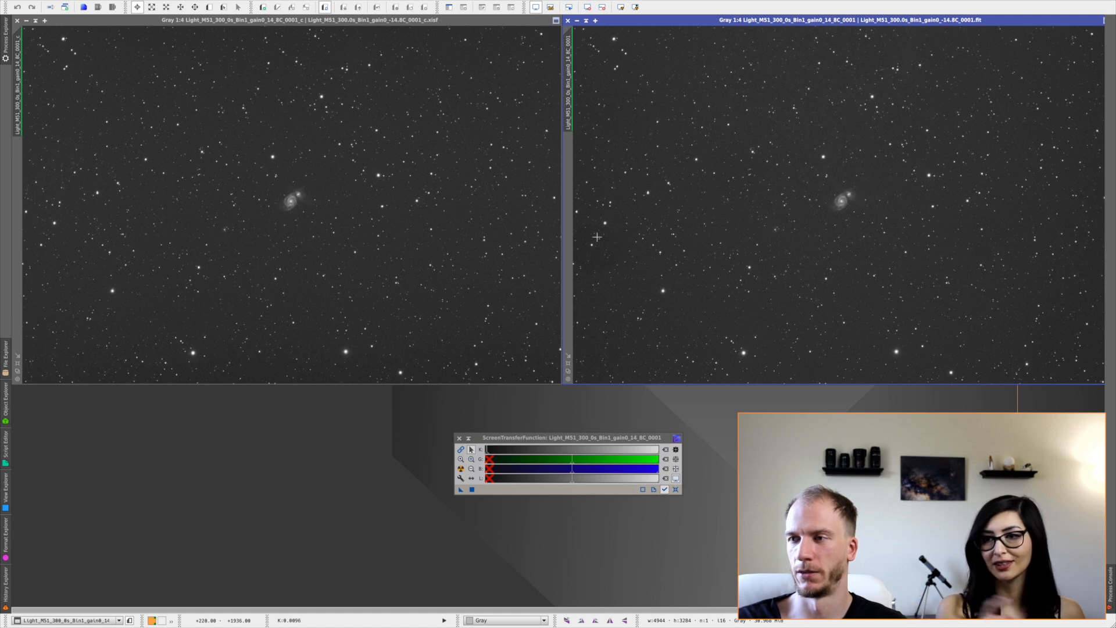
{"action": "mouse_move", "coordinate": [610, 238]}
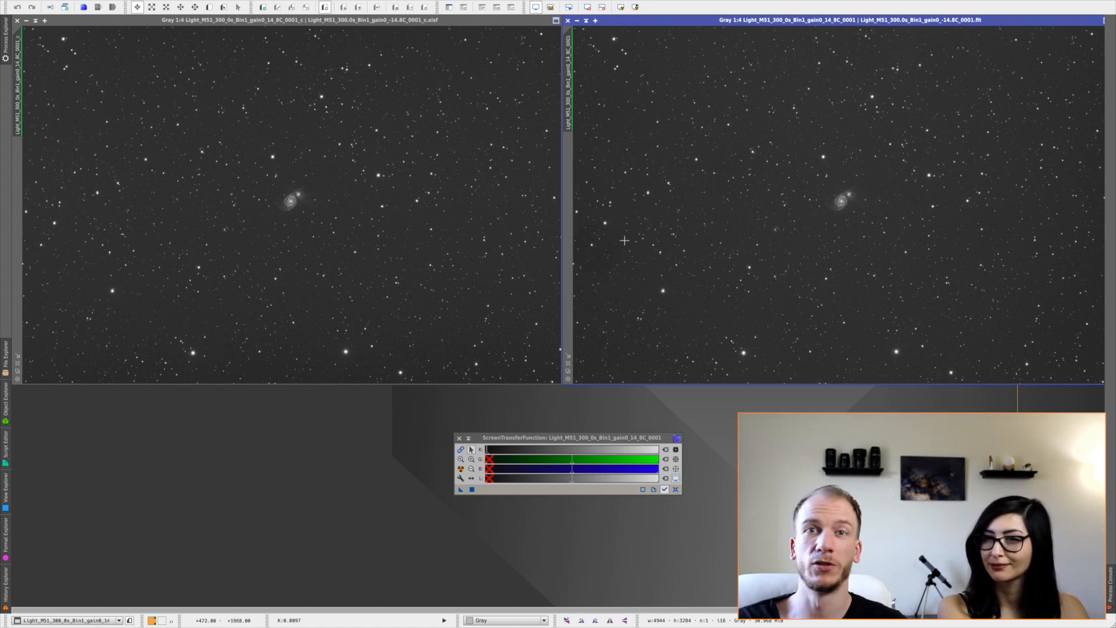
{"action": "mouse_move", "coordinate": [606, 245]}
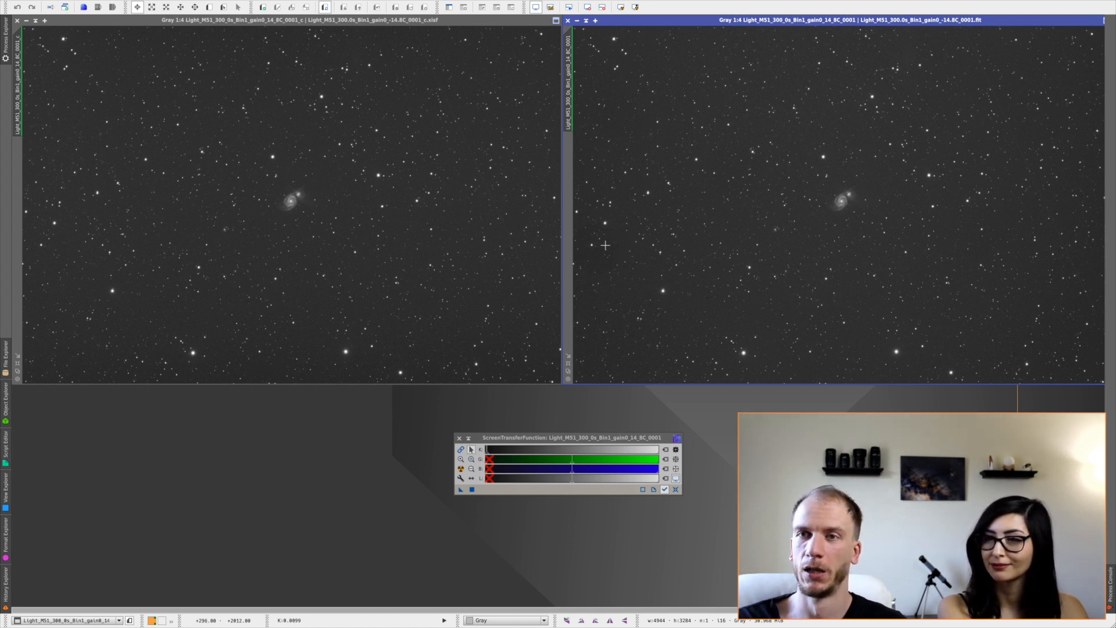
{"action": "mouse_move", "coordinate": [649, 251]}
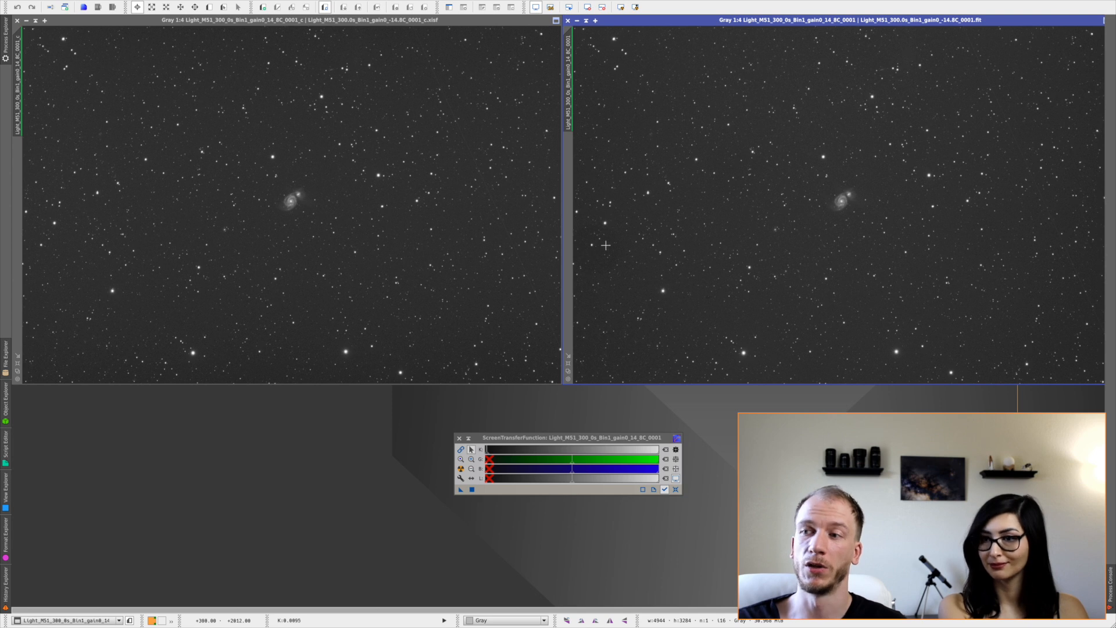
{"action": "mouse_move", "coordinate": [592, 238]}
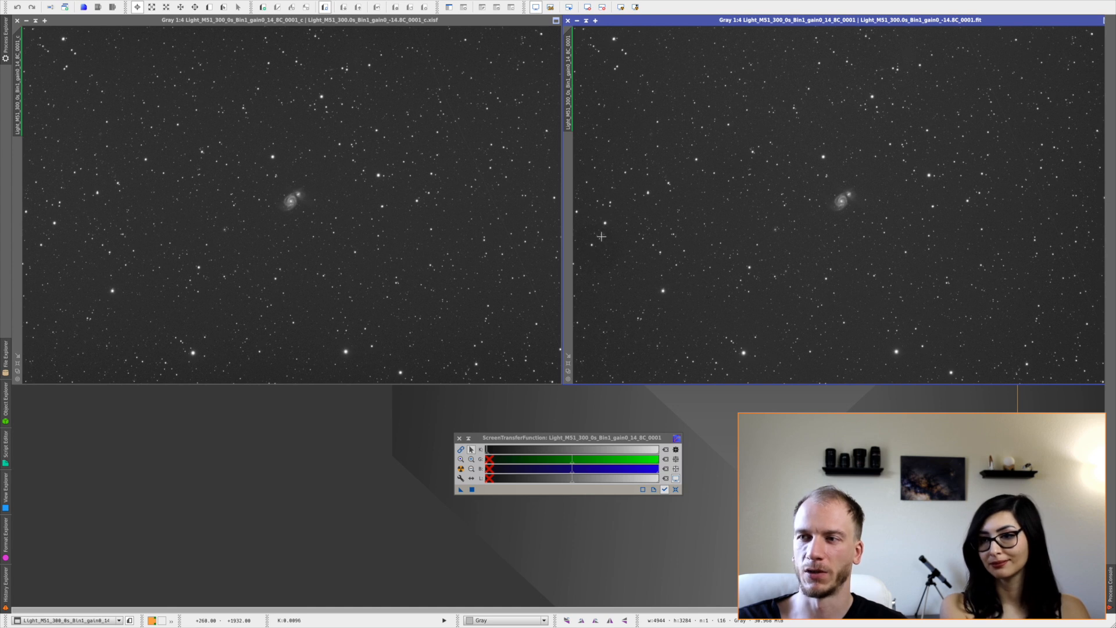
{"action": "mouse_move", "coordinate": [613, 272]}
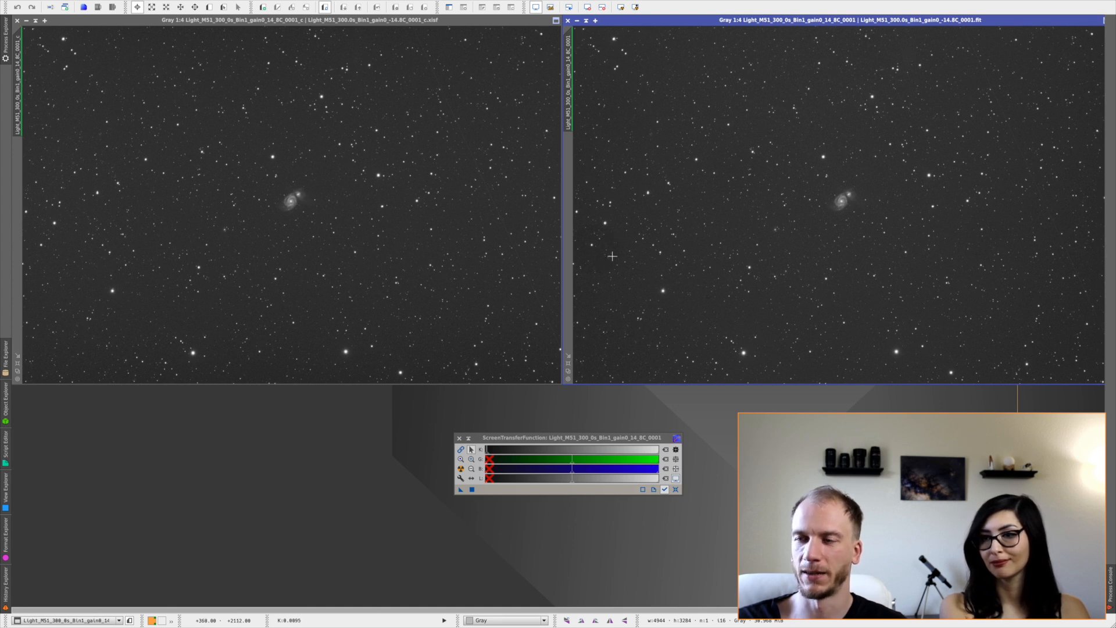
{"action": "mouse_move", "coordinate": [823, 283]}
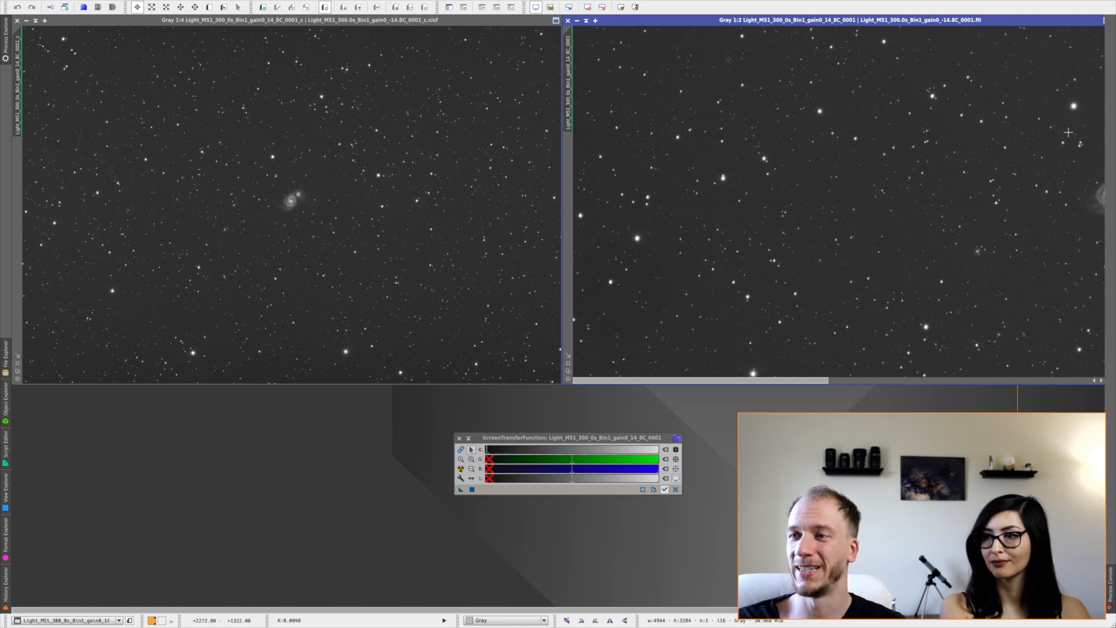
{"action": "mouse_move", "coordinate": [766, 209]}
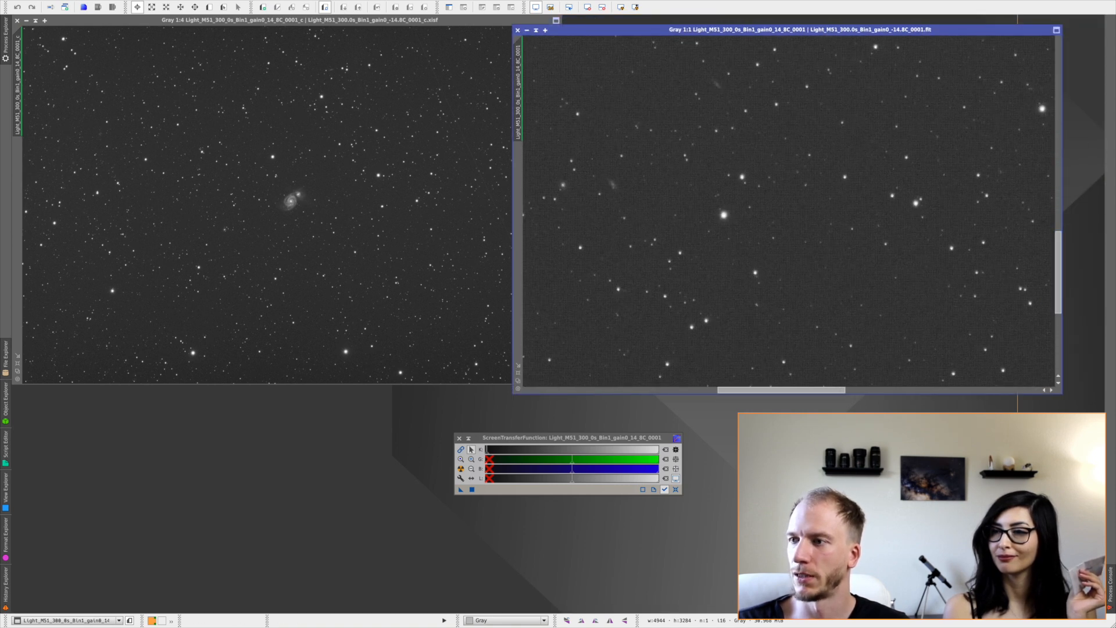
Place the no-flats and flats masters side by side, with the no-flats one zoomed over the dust shadow
{"action": "left_click_drag", "start_coordinate": [769, 390], "coordinate": [669, 389]}
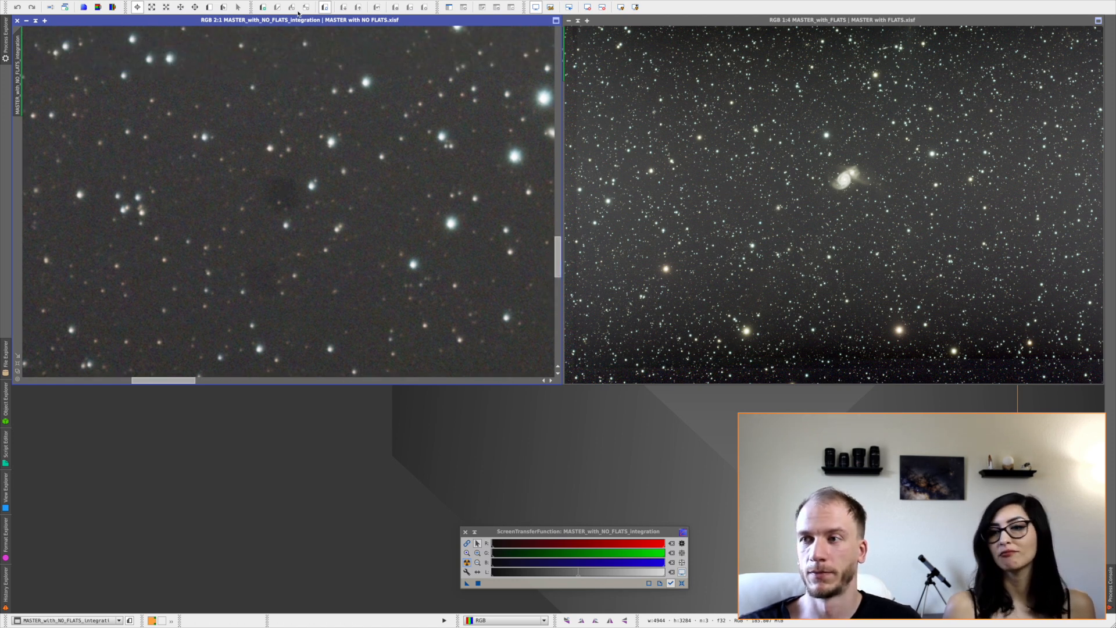
{"action": "left_click_drag", "start_coordinate": [127, 97], "coordinate": [412, 372]}
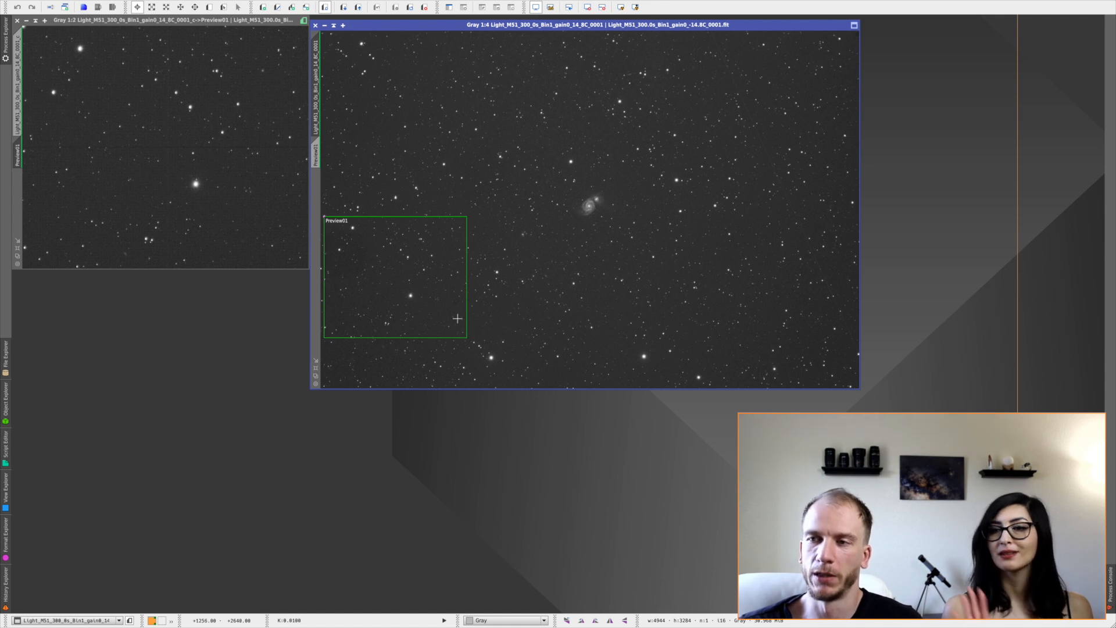
{"action": "mouse_move", "coordinate": [483, 241]}
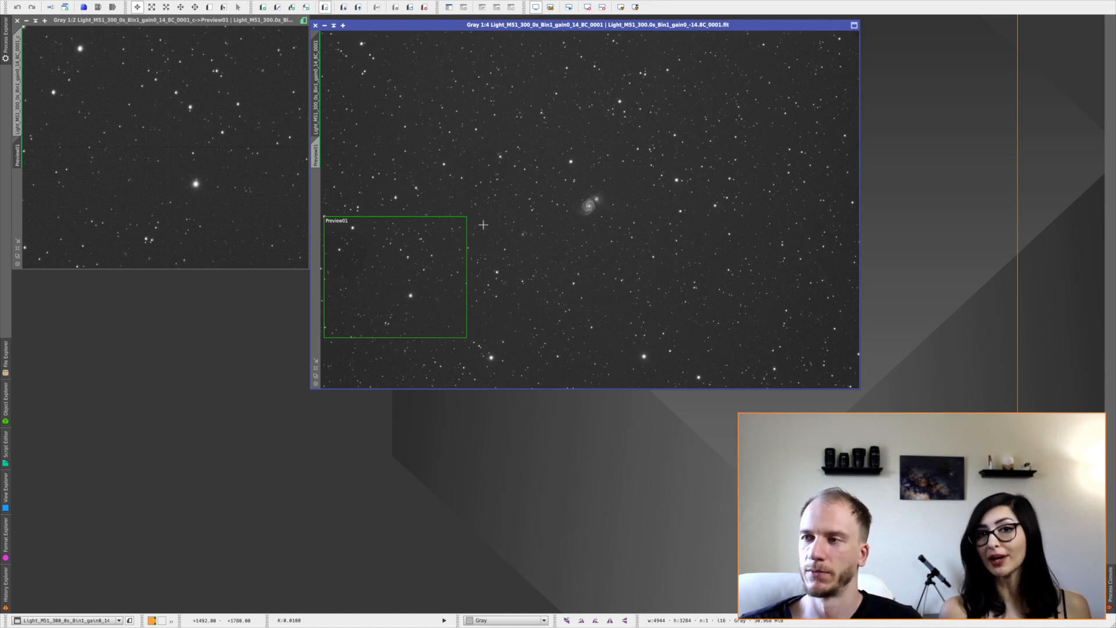